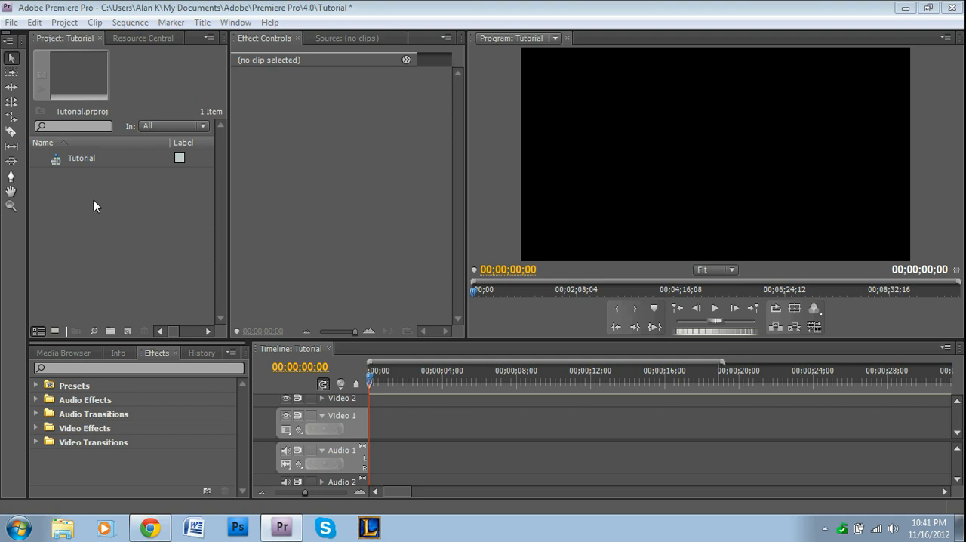
pyautogui.moveTo(349, 298)
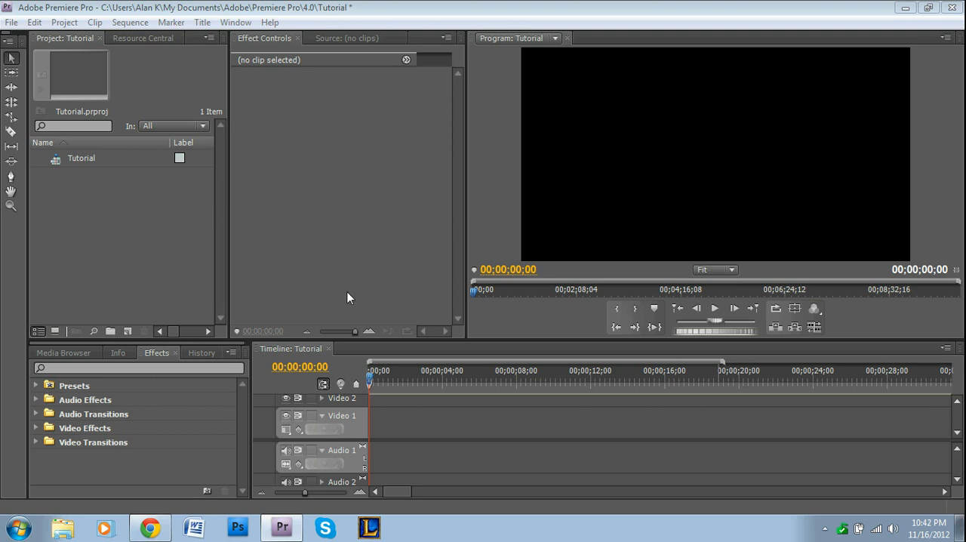
pyautogui.moveTo(164, 212)
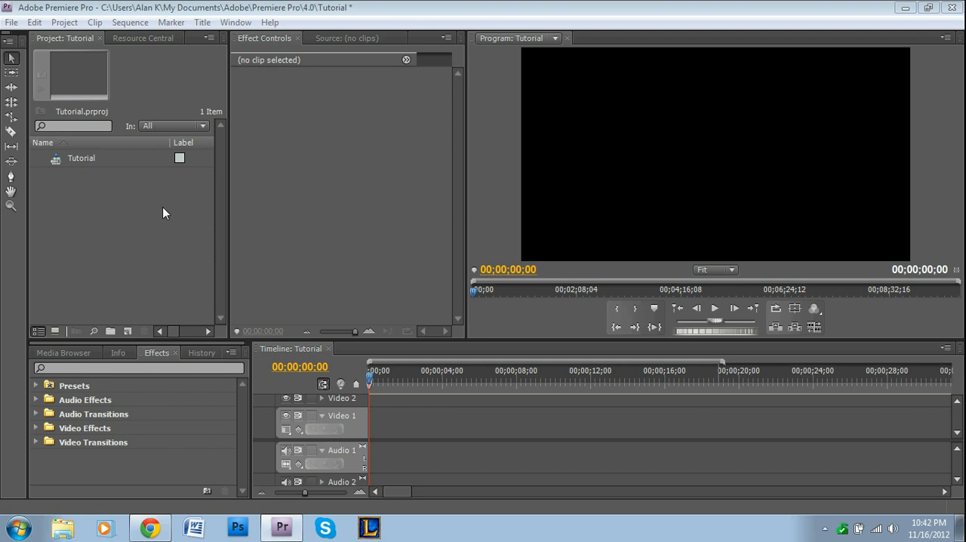
pyautogui.moveTo(594, 219)
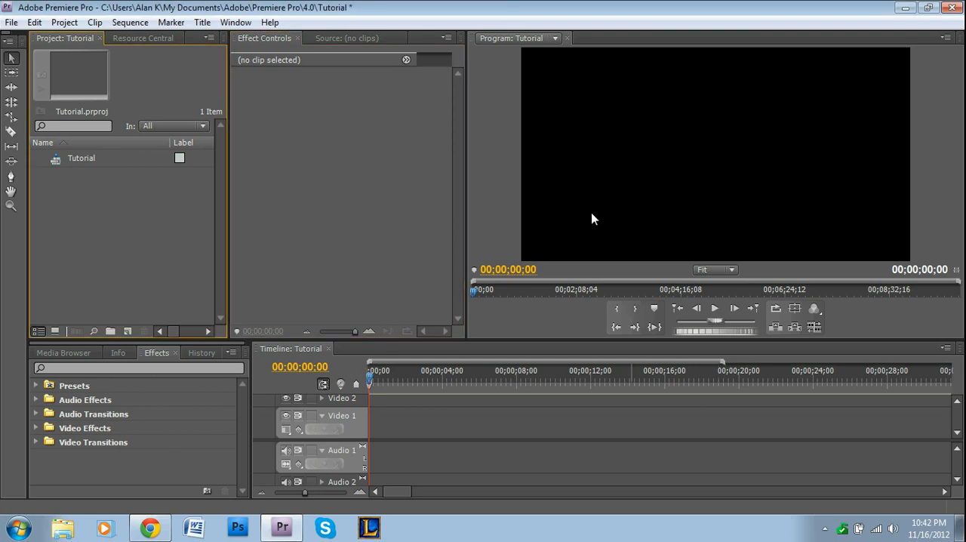
pyautogui.moveTo(181, 279)
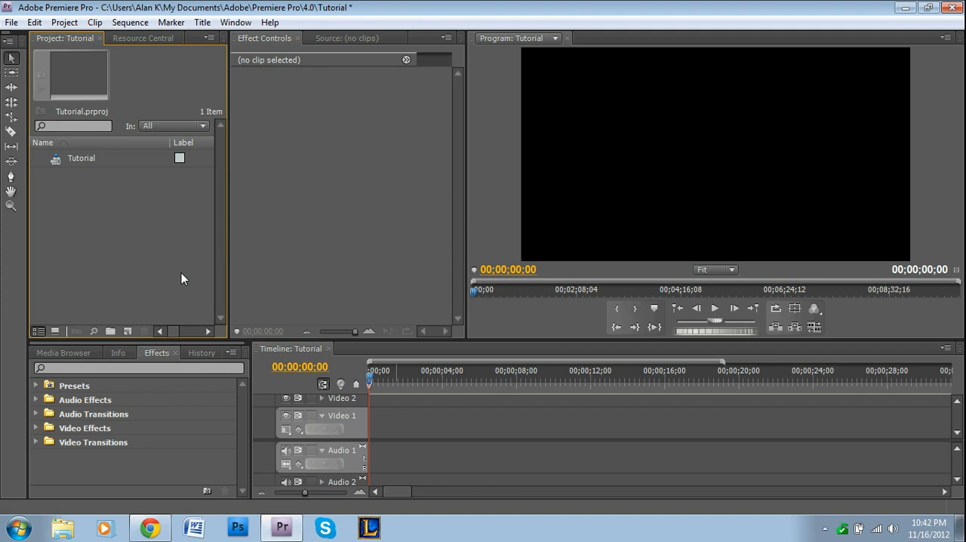
# Create a new 720×480 Default Still title named 'Tutorial'
pyautogui.click(202, 21)
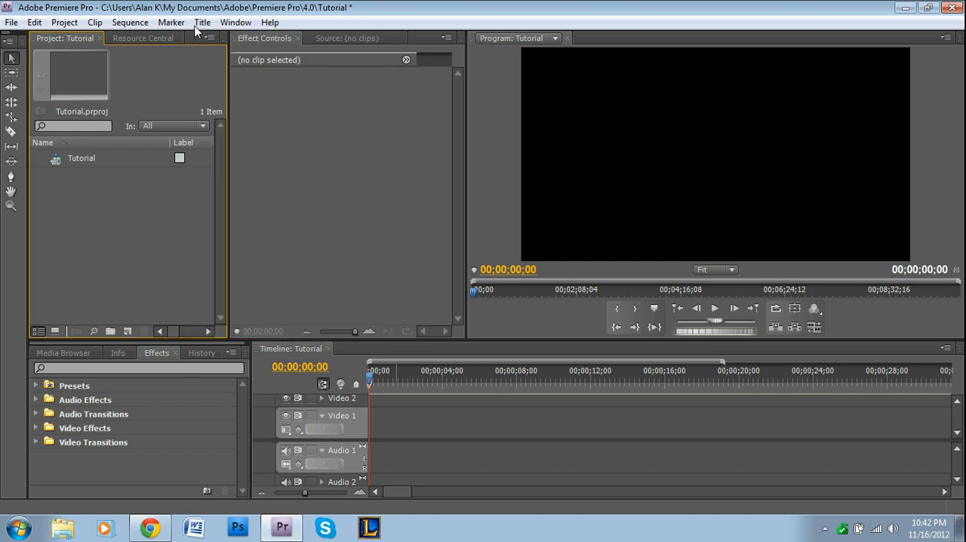
pyautogui.moveTo(43, 451)
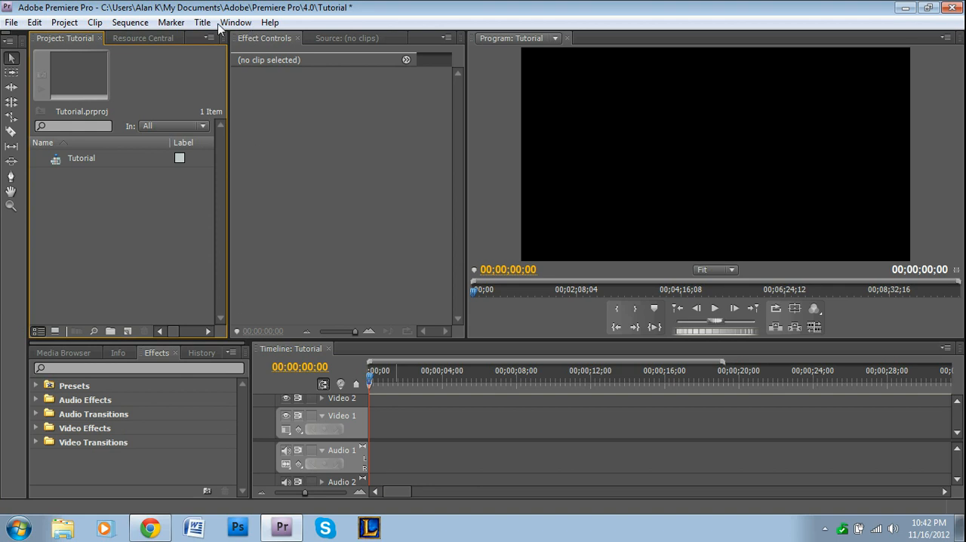
pyautogui.click(198, 22)
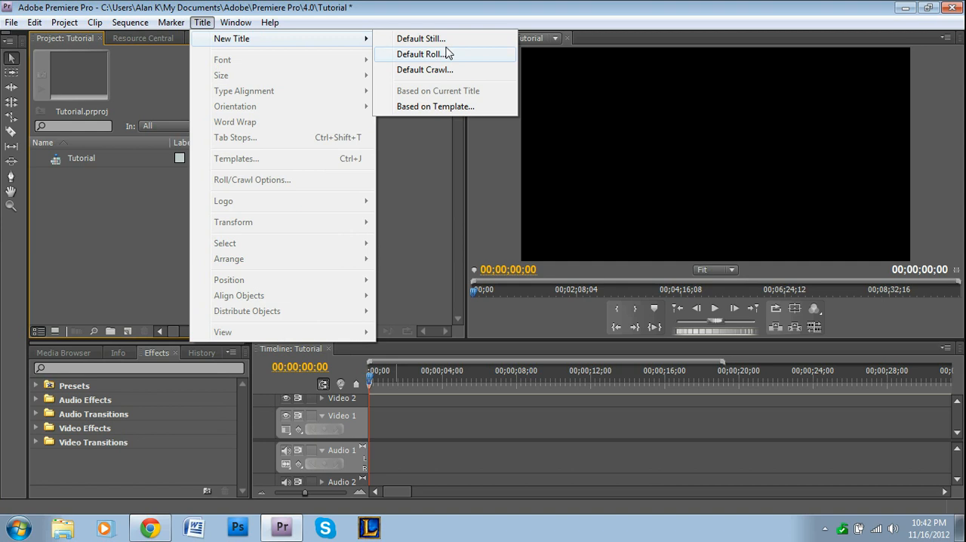
pyautogui.click(421, 38)
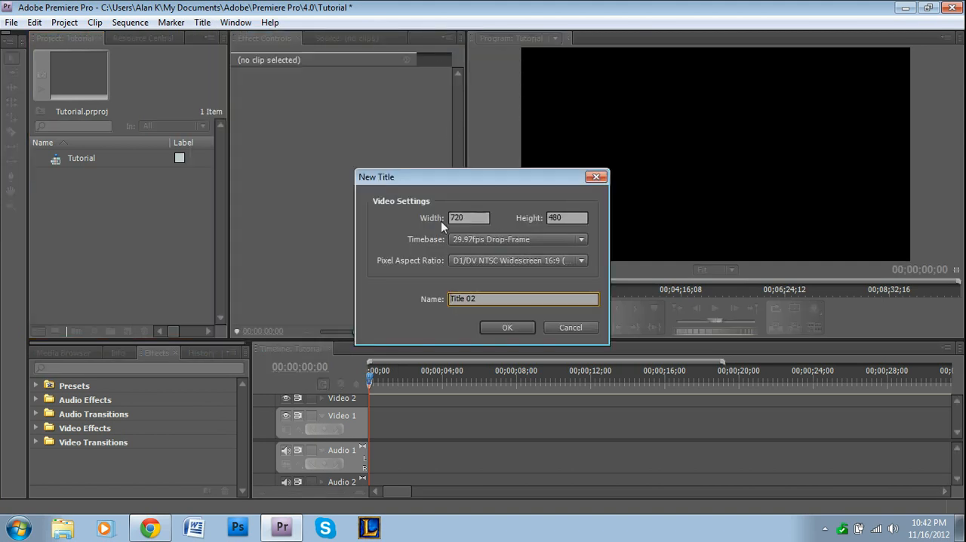
pyautogui.moveTo(473, 230)
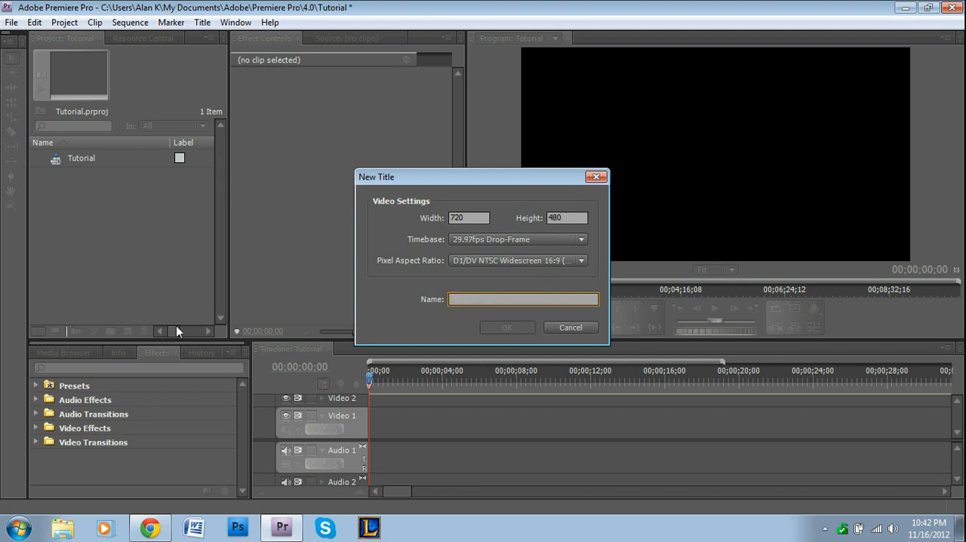
pyautogui.write('Tutorial')
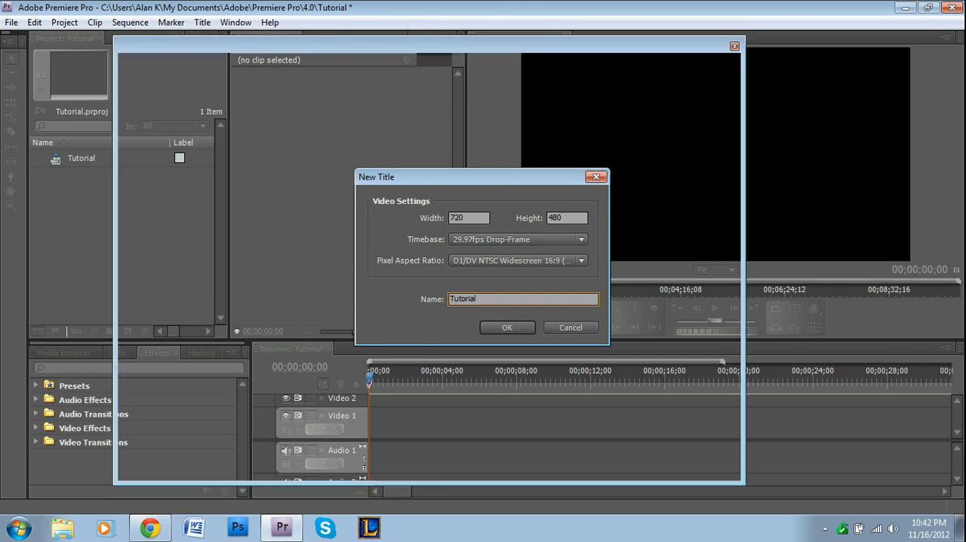
# Type the white word 'Tutorial' on the title canvas and center it in the frame
pyautogui.click(507, 327)
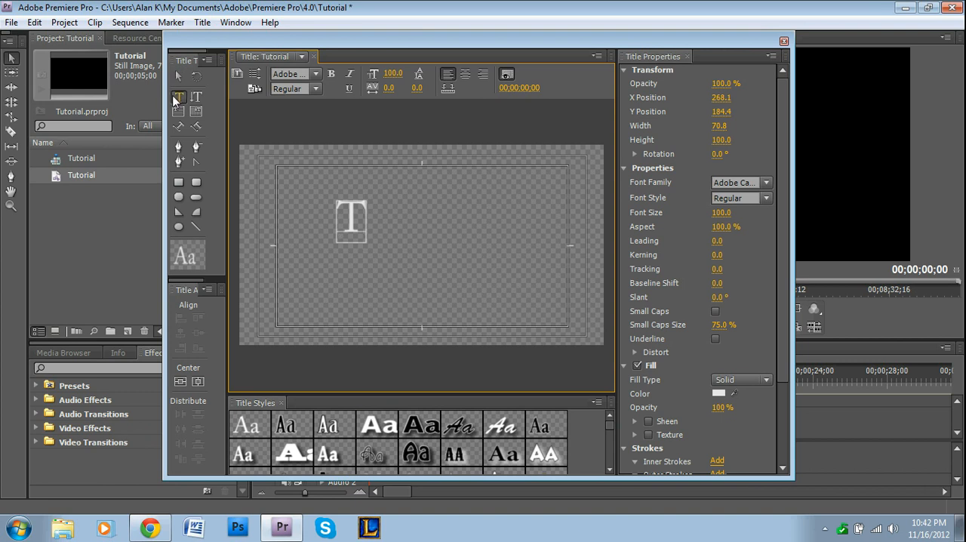
pyautogui.click(179, 98)
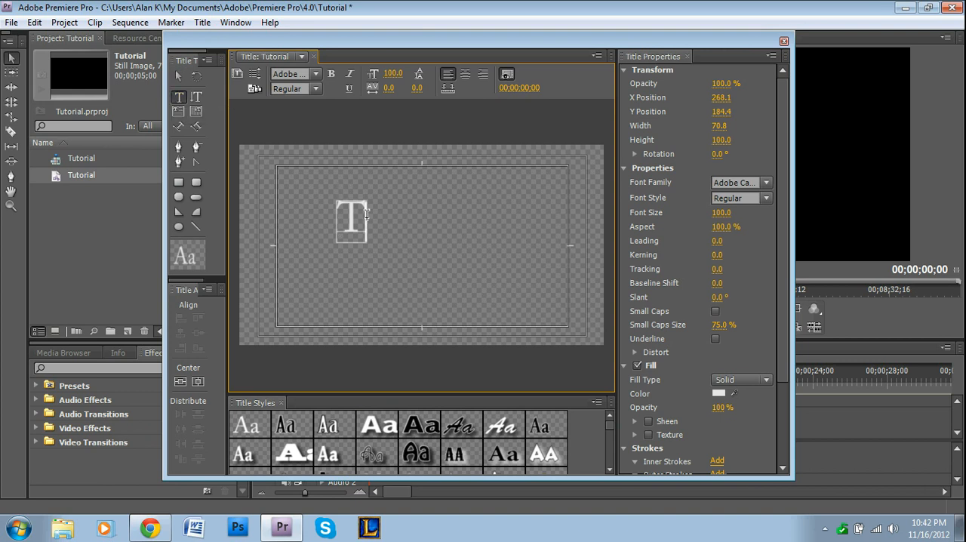
pyautogui.write('Tutorial')
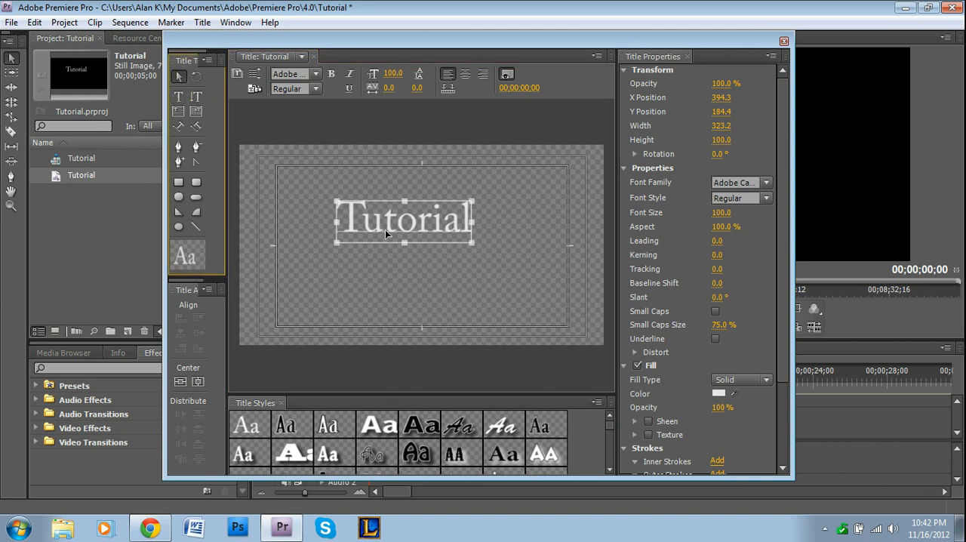
pyautogui.moveTo(685, 213)
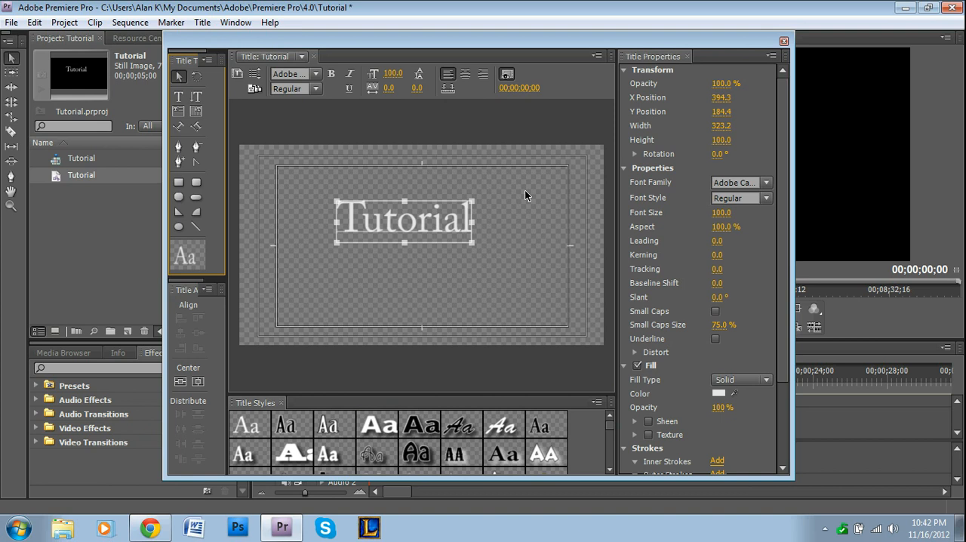
pyautogui.moveTo(342, 399)
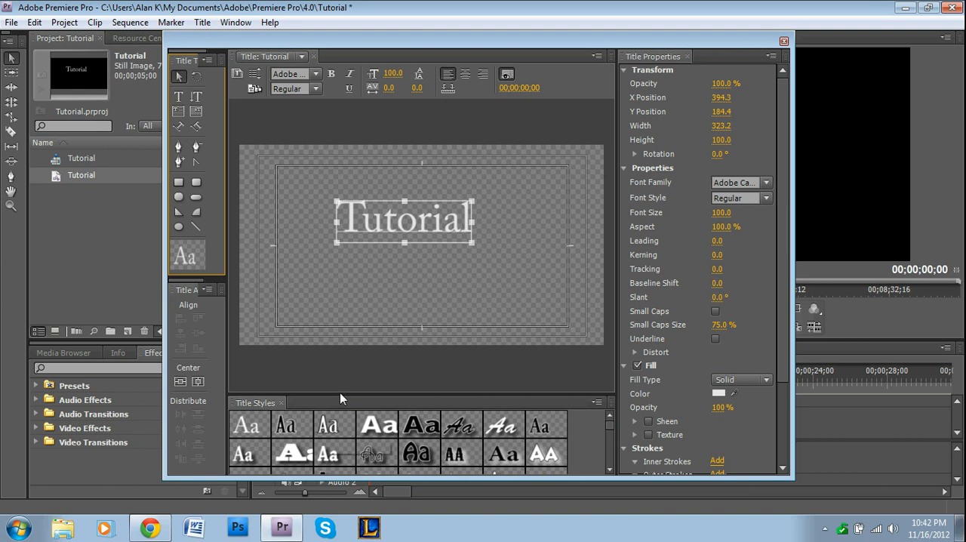
pyautogui.moveTo(387, 262)
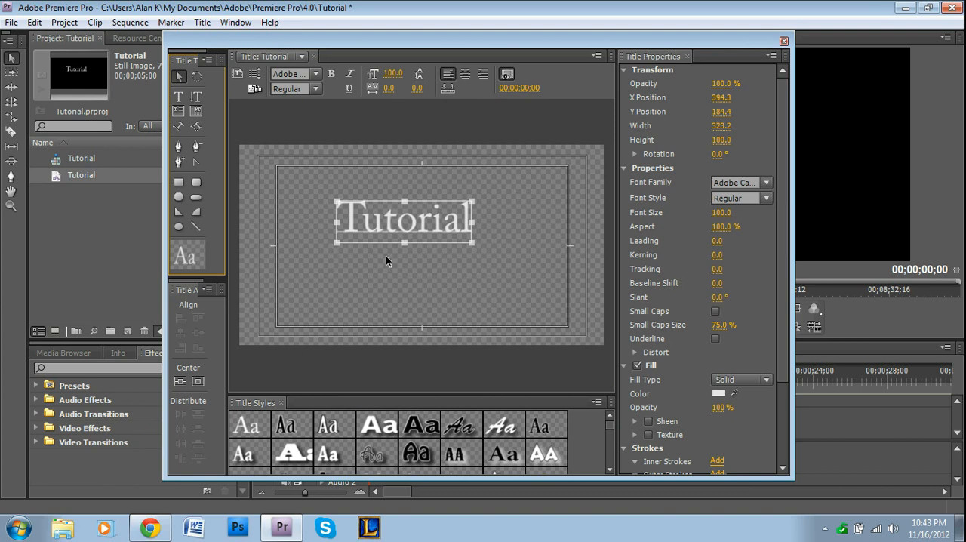
pyautogui.moveTo(387, 211)
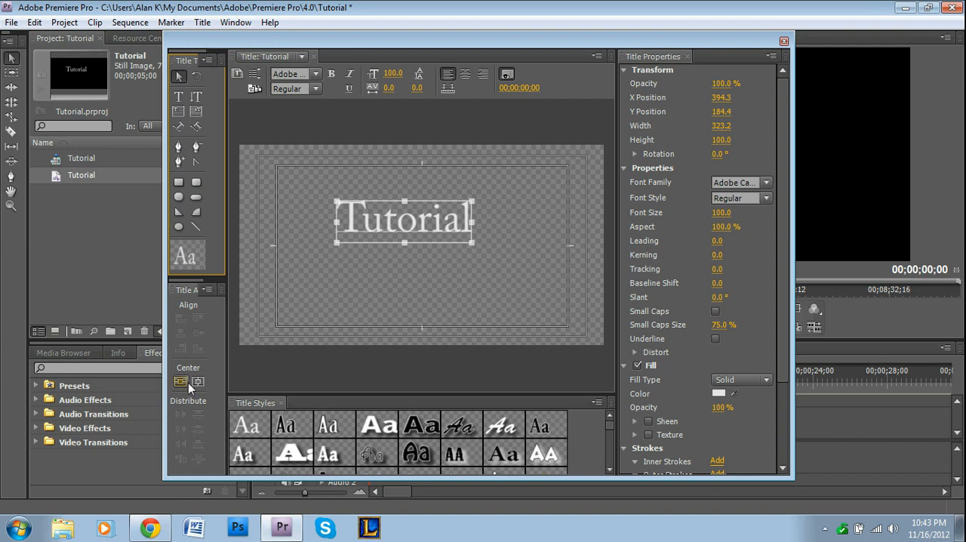
pyautogui.moveTo(197, 381)
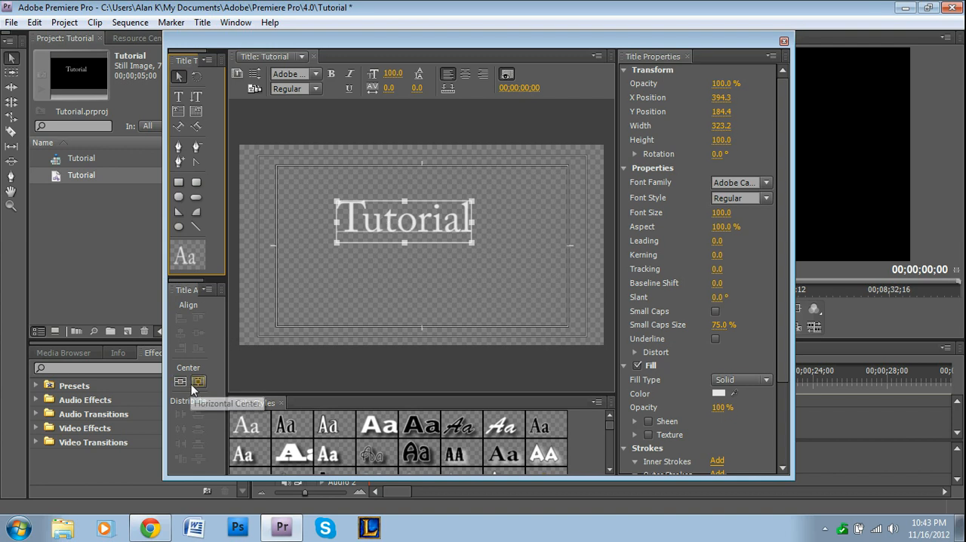
pyautogui.moveTo(180, 382)
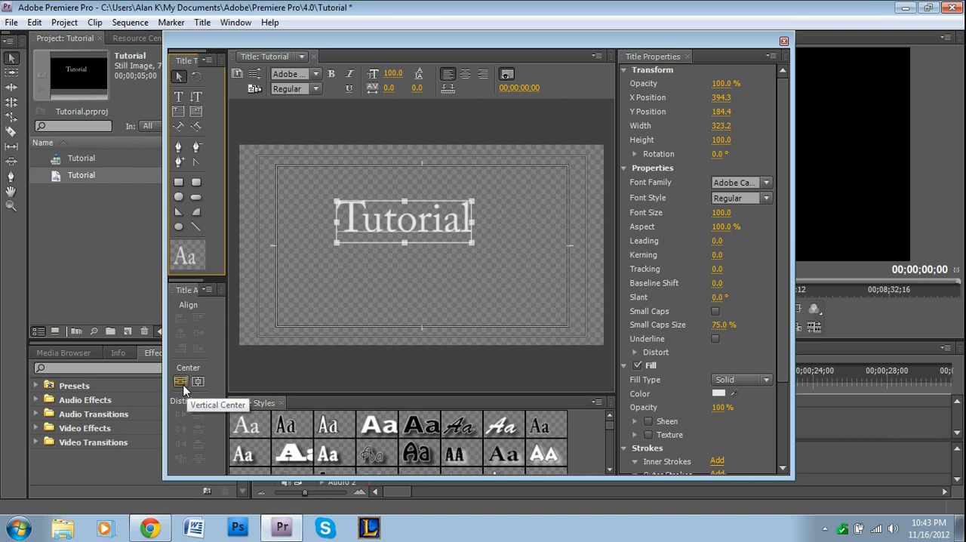
pyautogui.click(198, 382)
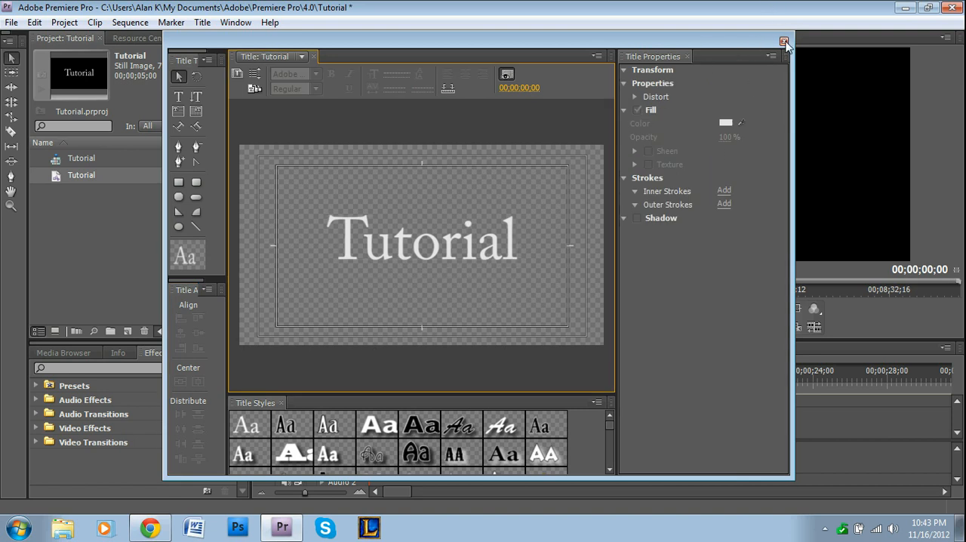
# Close the Titler, drop the Tutorial title at 0 on Video 1, and select it
pyautogui.click(783, 40)
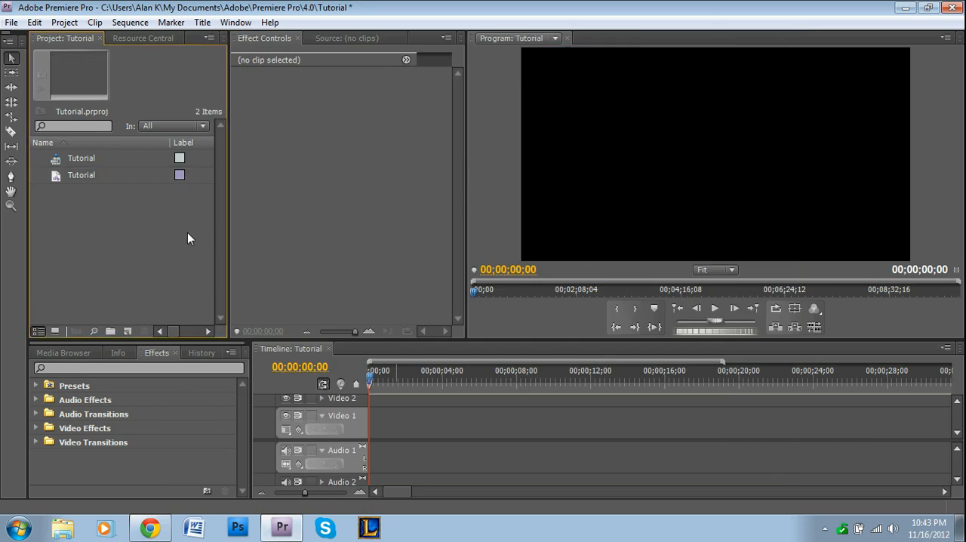
pyautogui.click(80, 175)
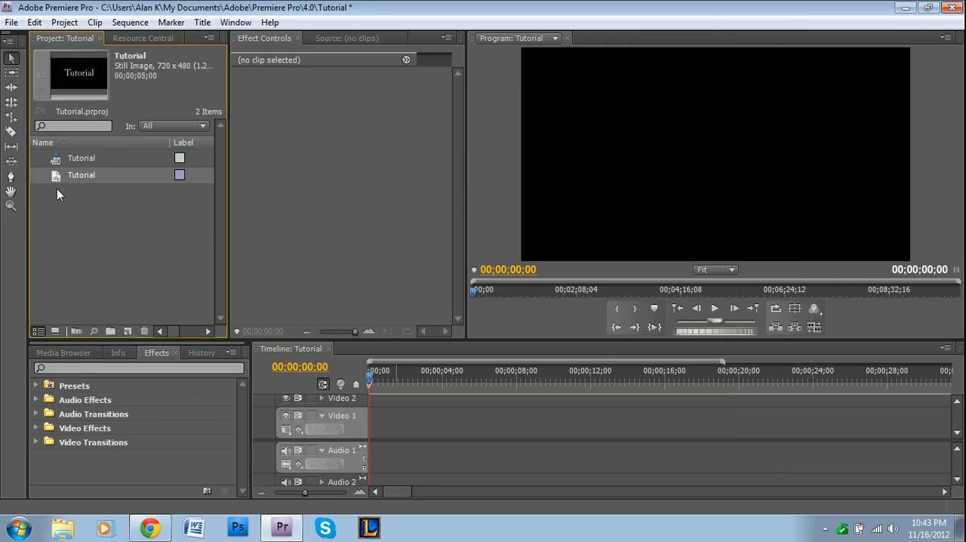
pyautogui.moveTo(80, 175); pyautogui.dragTo(423, 421)
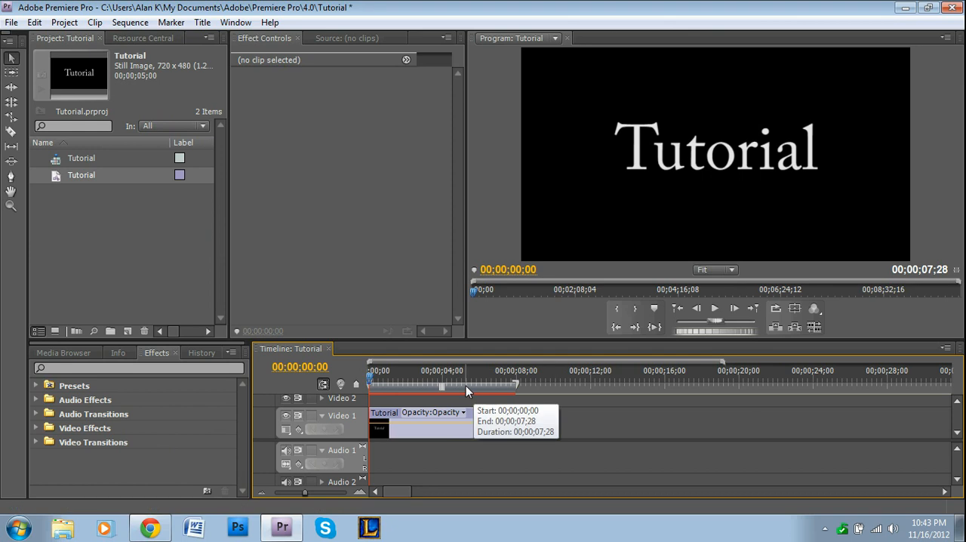
pyautogui.click(379, 373)
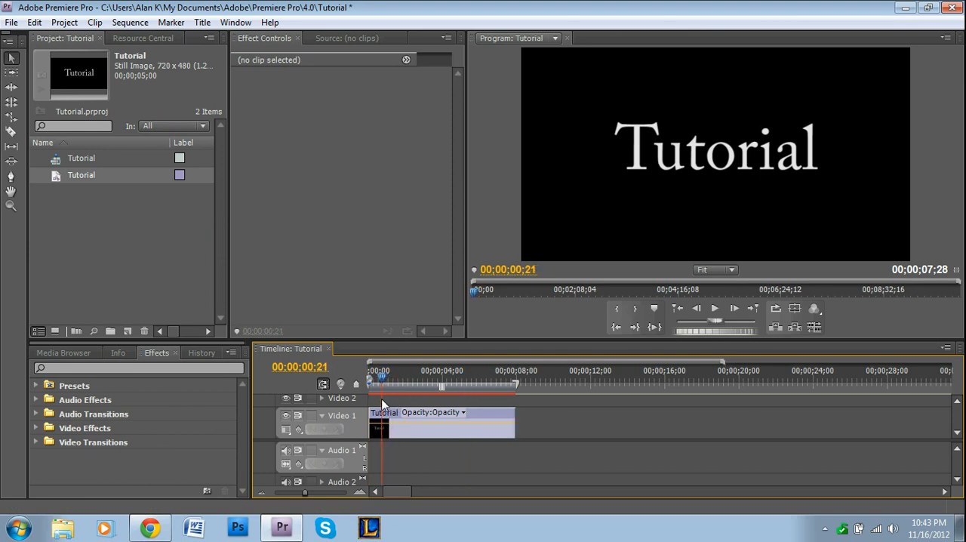
pyautogui.click(416, 381)
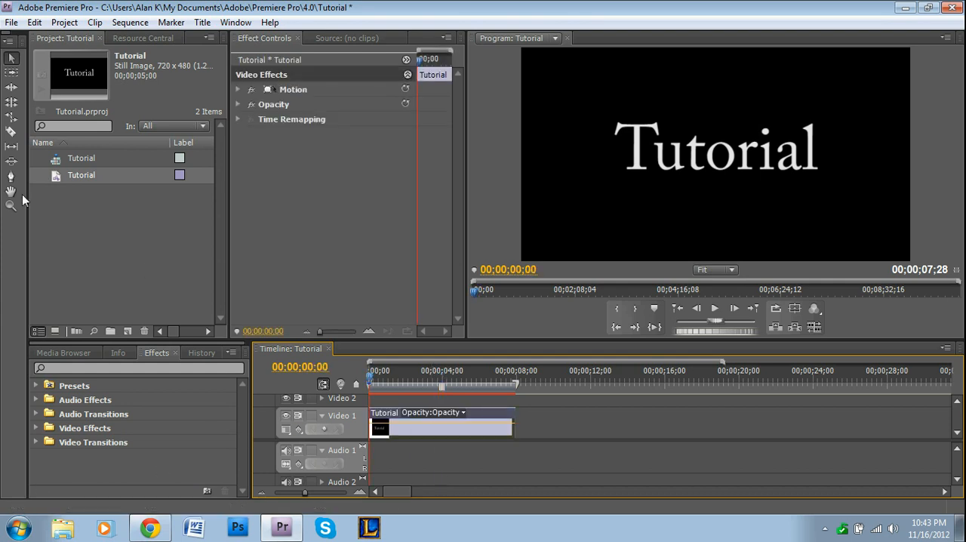
pyautogui.moveTo(203, 30)
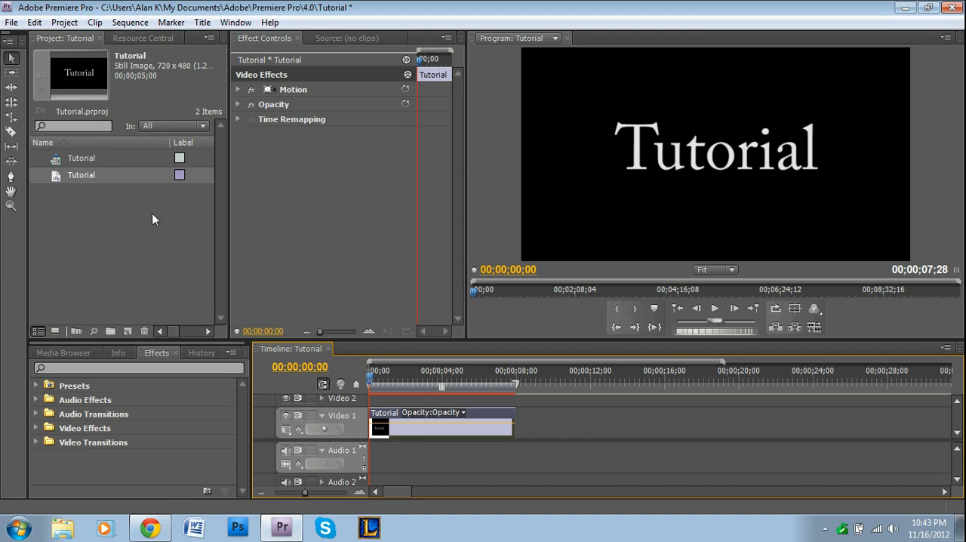
# Preview the Tutorial clip with its Spin transition, then delete the Spin transition
pyautogui.click(715, 307)
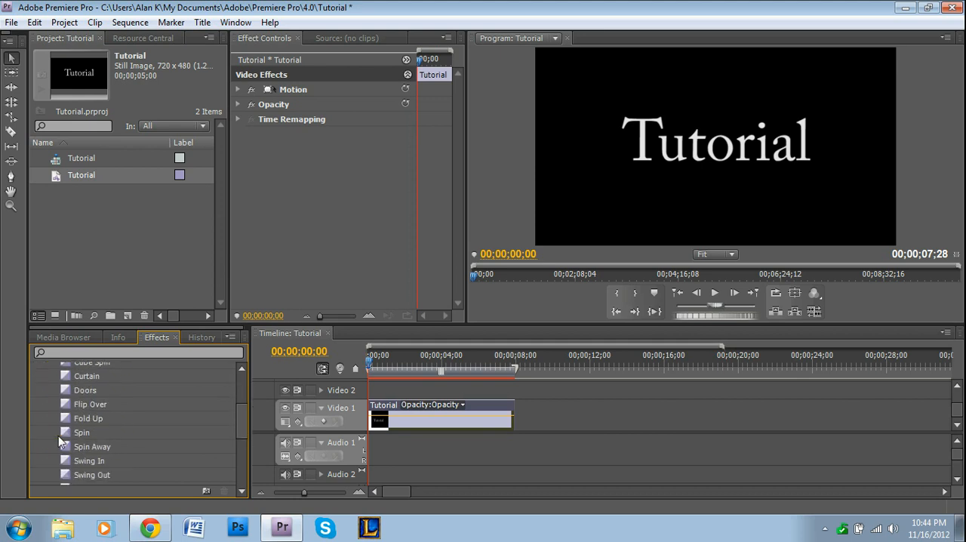
pyautogui.scroll(-3)
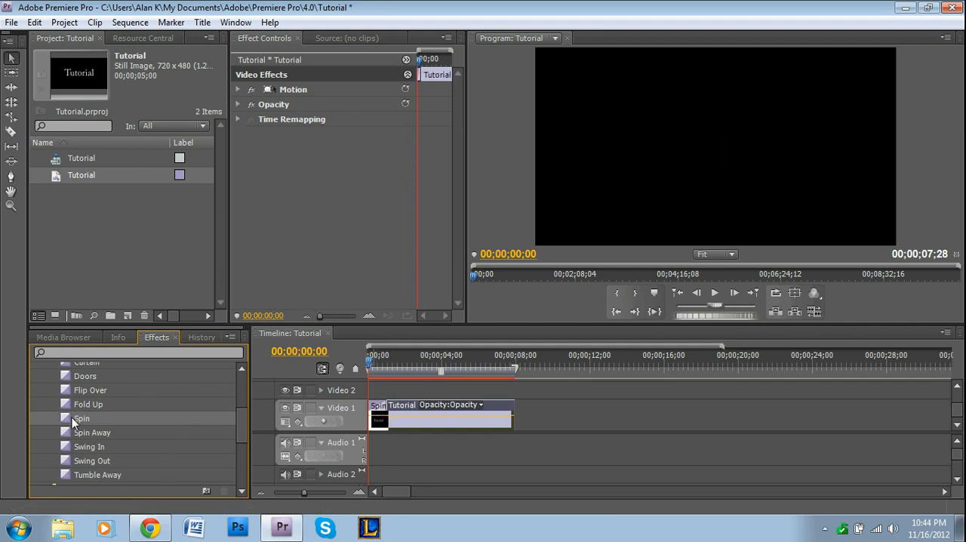
pyautogui.click(715, 293)
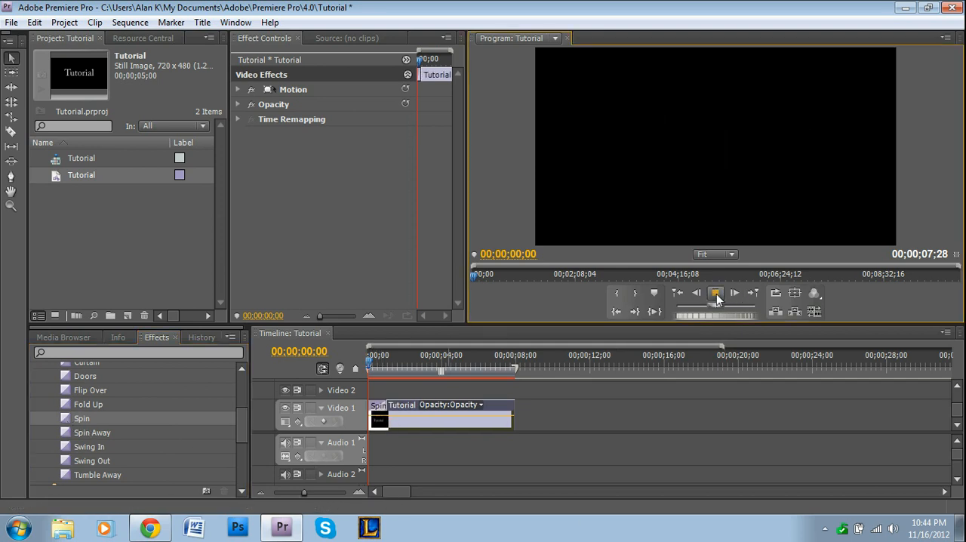
pyautogui.click(716, 293)
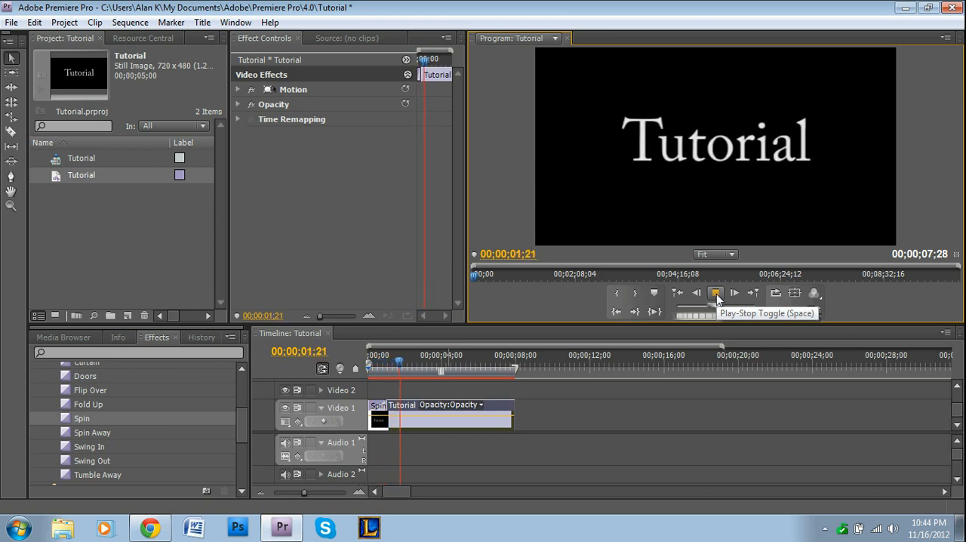
pyautogui.click(714, 293)
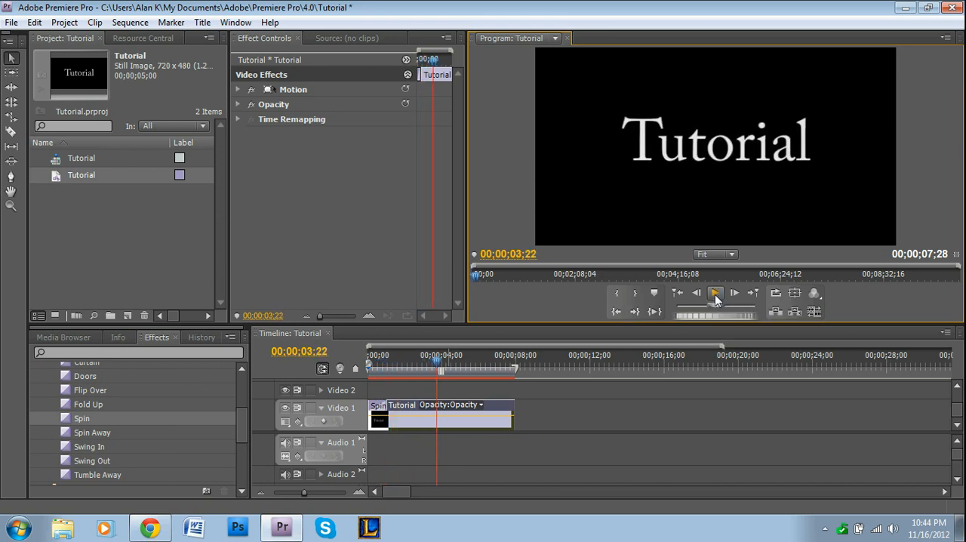
pyautogui.click(378, 405)
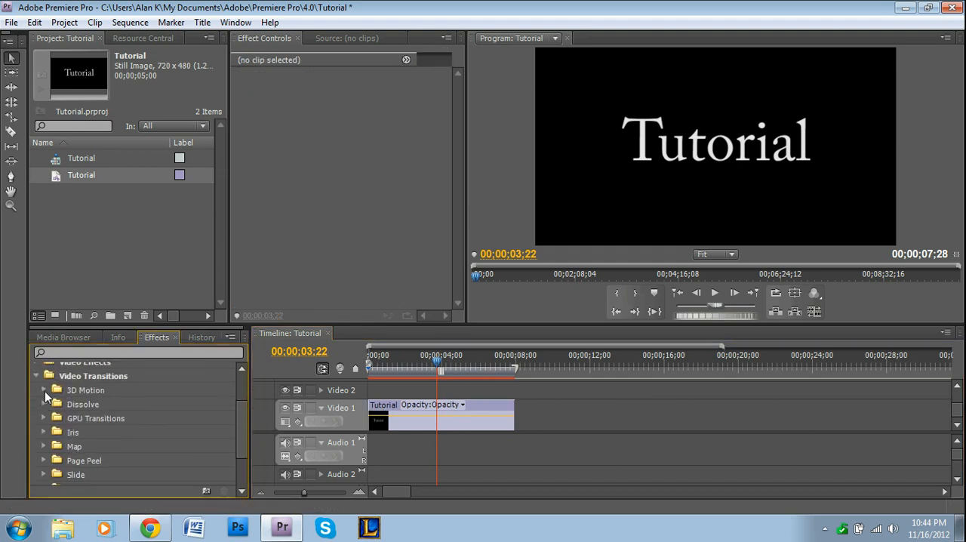
# Add Push from Video Transitions > Slide to both clip ends and play the sequence
pyautogui.scroll(-3)
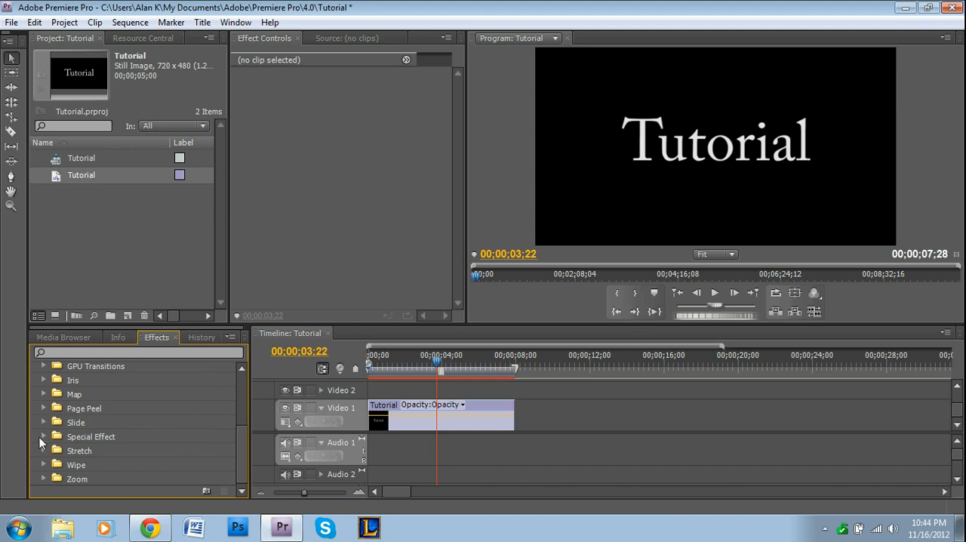
pyautogui.moveTo(49, 465)
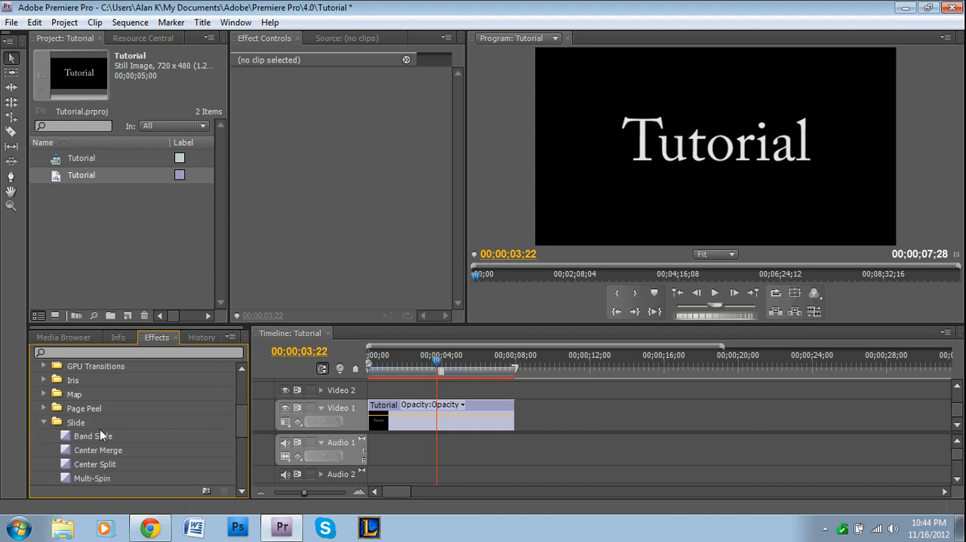
pyautogui.scroll(-3)
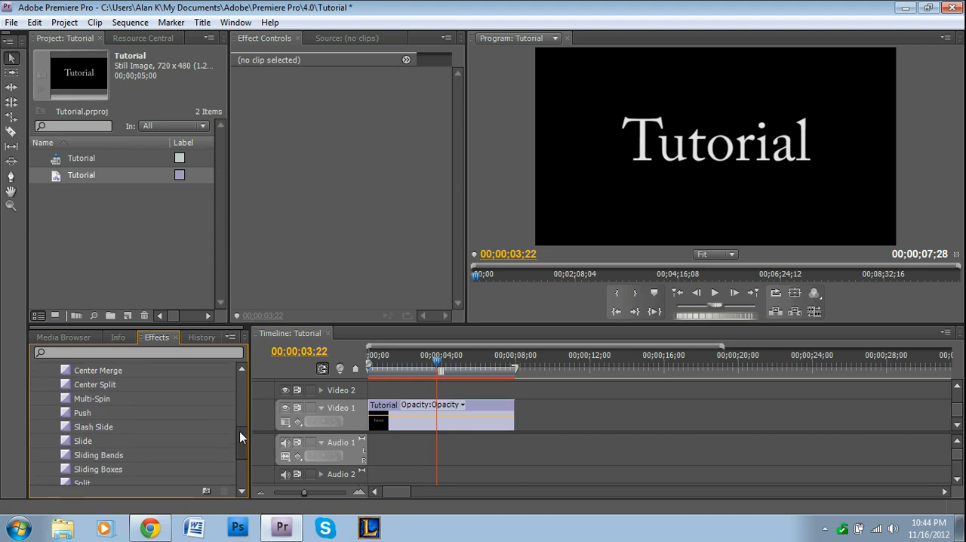
pyautogui.scroll(-3)
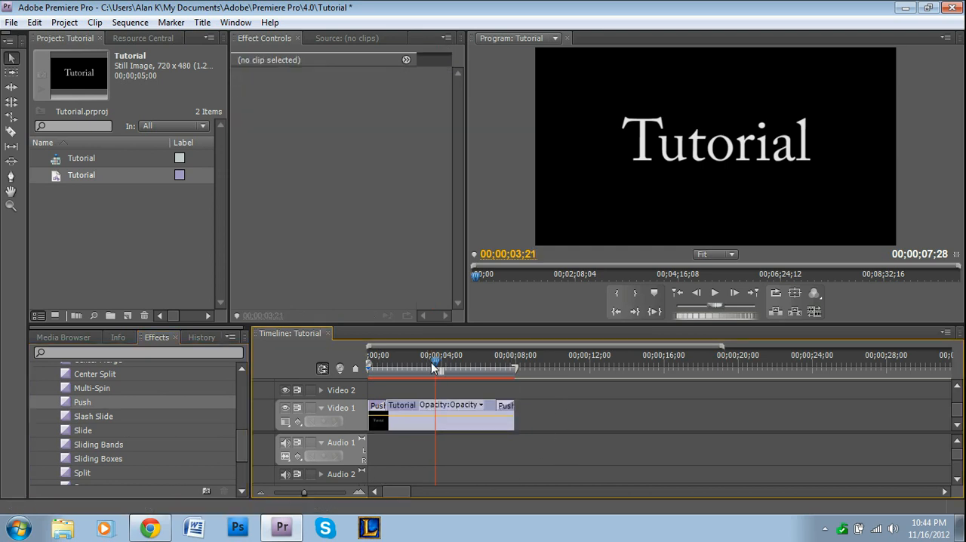
pyautogui.click(716, 293)
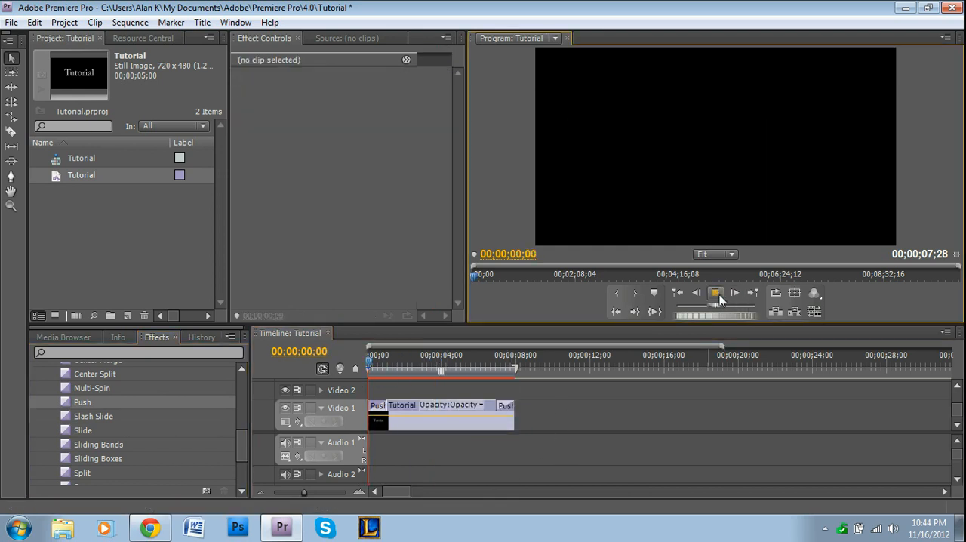
pyautogui.click(716, 293)
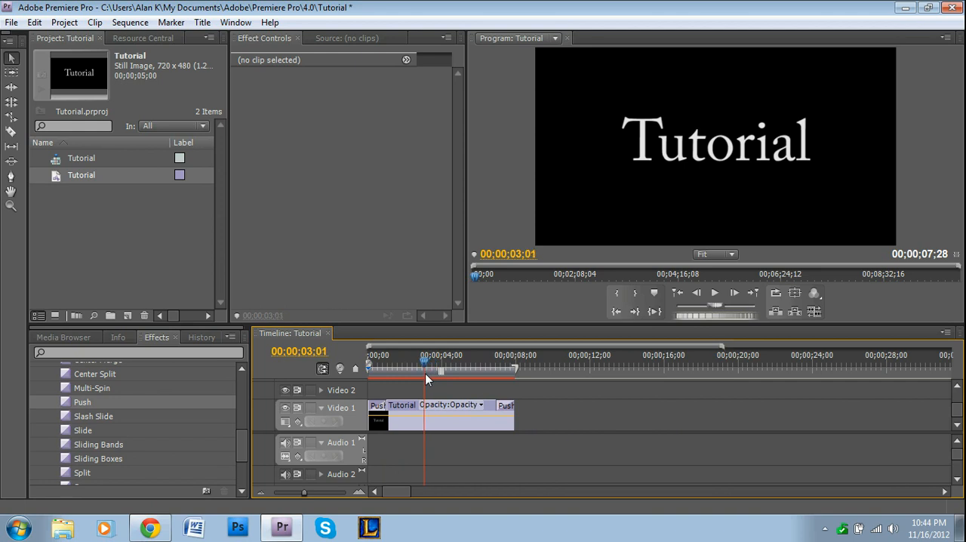
# Zoom the timeline and drag the opening Push transition's edge to about two seconds
pyautogui.click(491, 366)
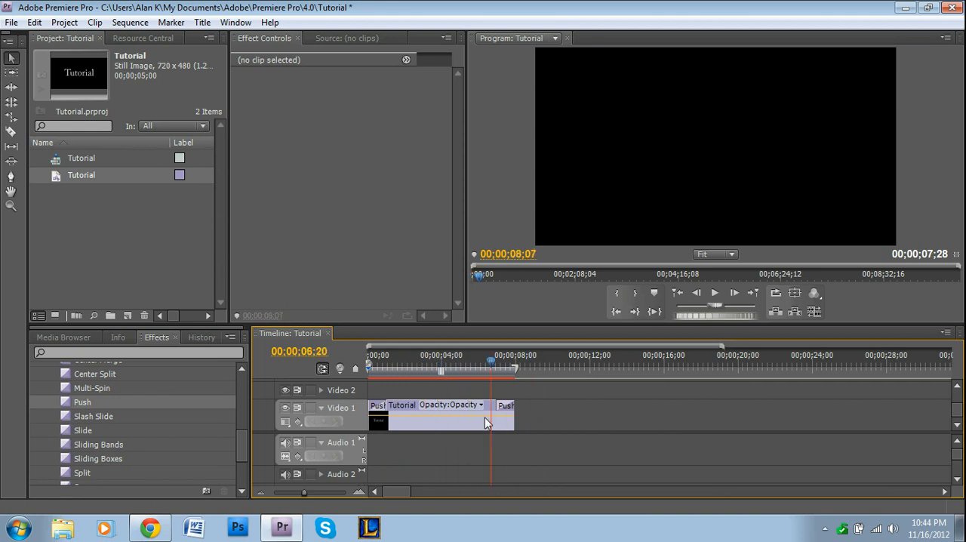
pyautogui.click(377, 404)
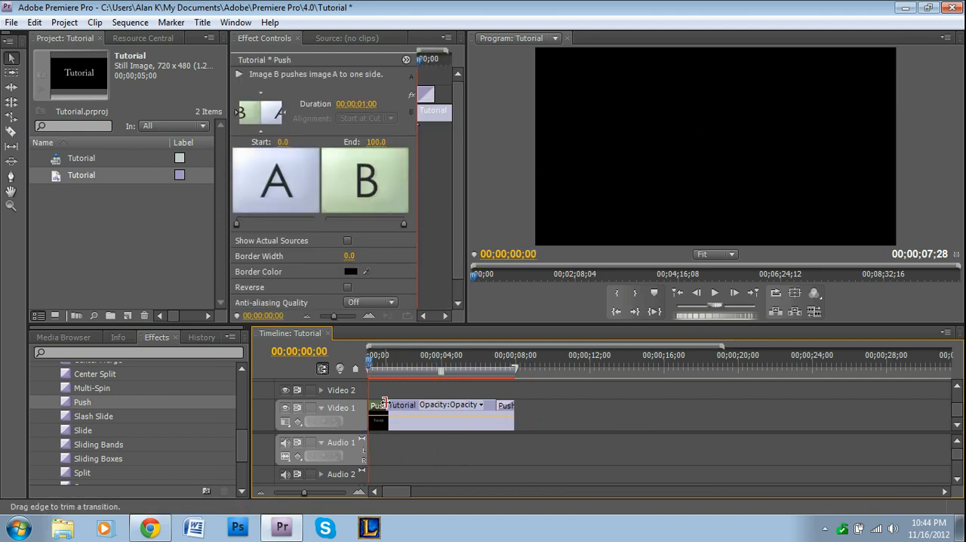
pyautogui.click(378, 366)
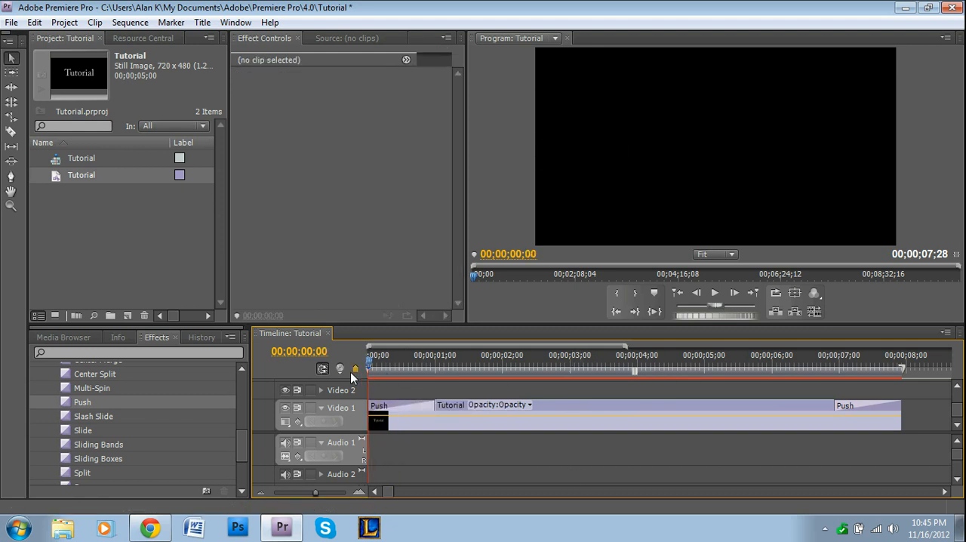
pyautogui.click(378, 404)
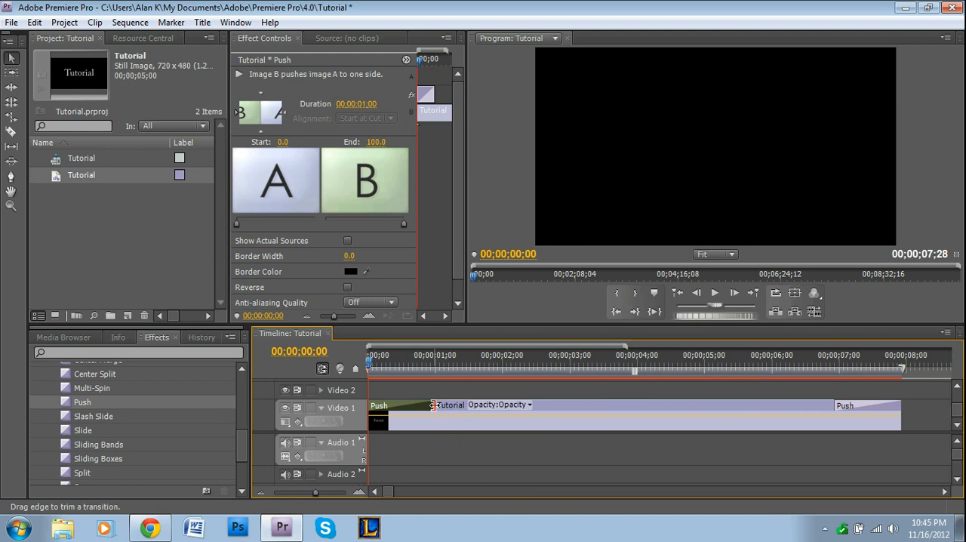
pyautogui.moveTo(434, 415); pyautogui.dragTo(562, 415)
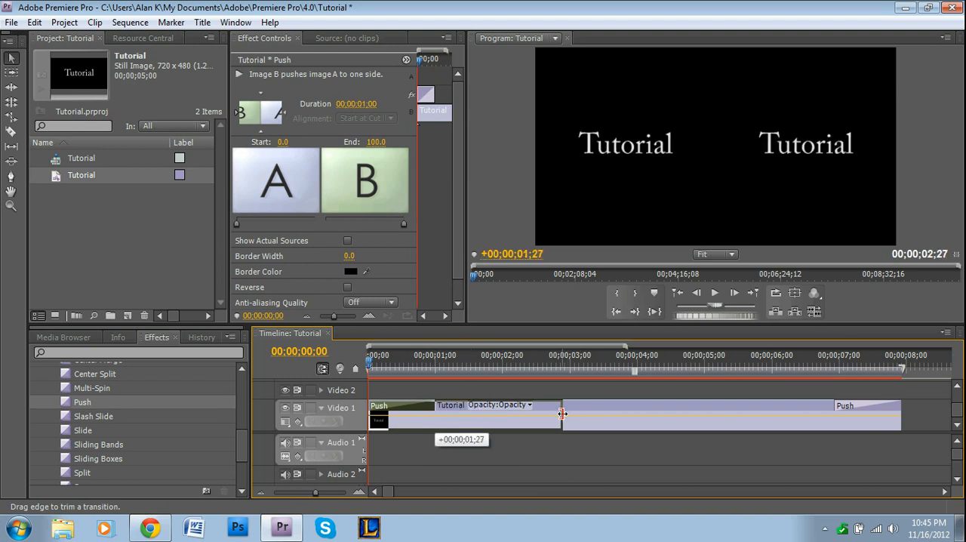
pyautogui.moveTo(562, 415); pyautogui.dragTo(834, 405)
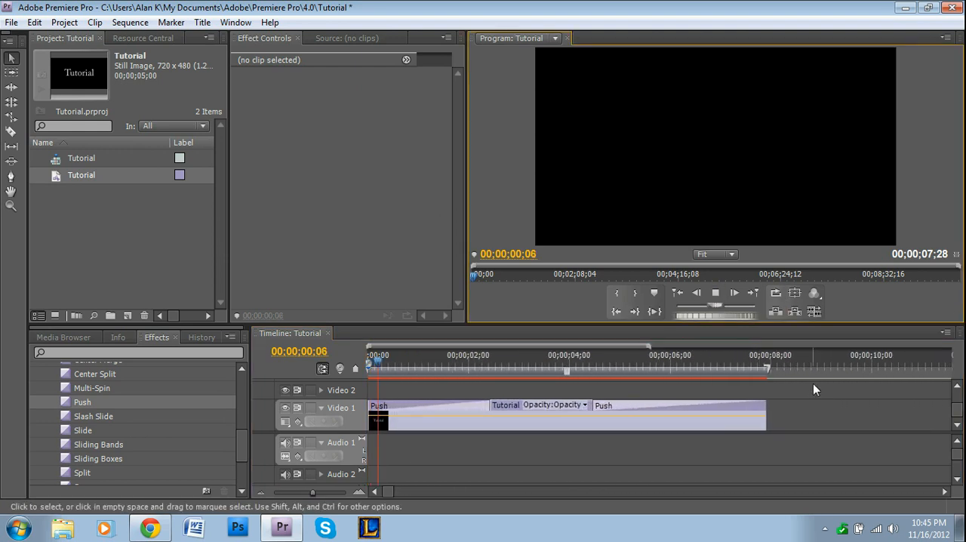
# Play back both lengthened Push transitions, then select the closing Push transition
pyautogui.click(477, 362)
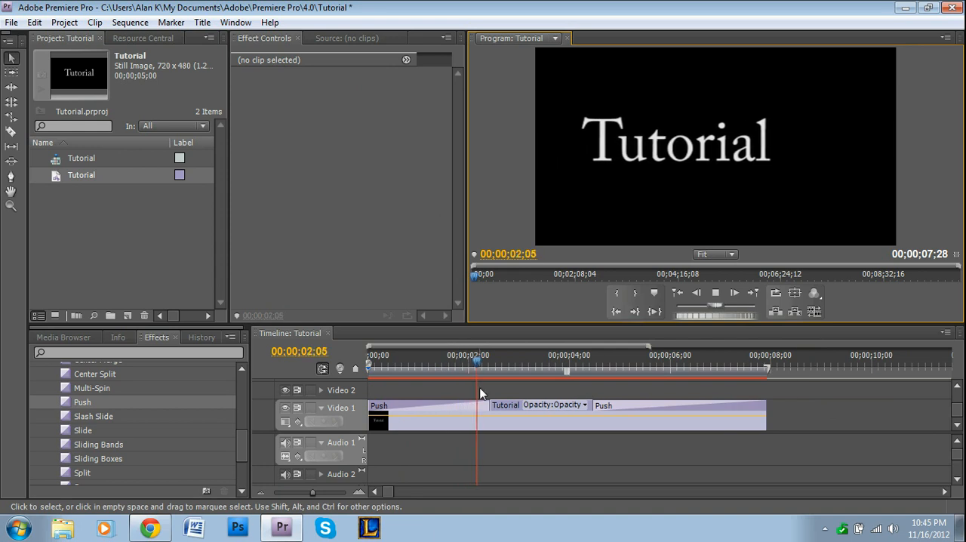
pyautogui.click(577, 355)
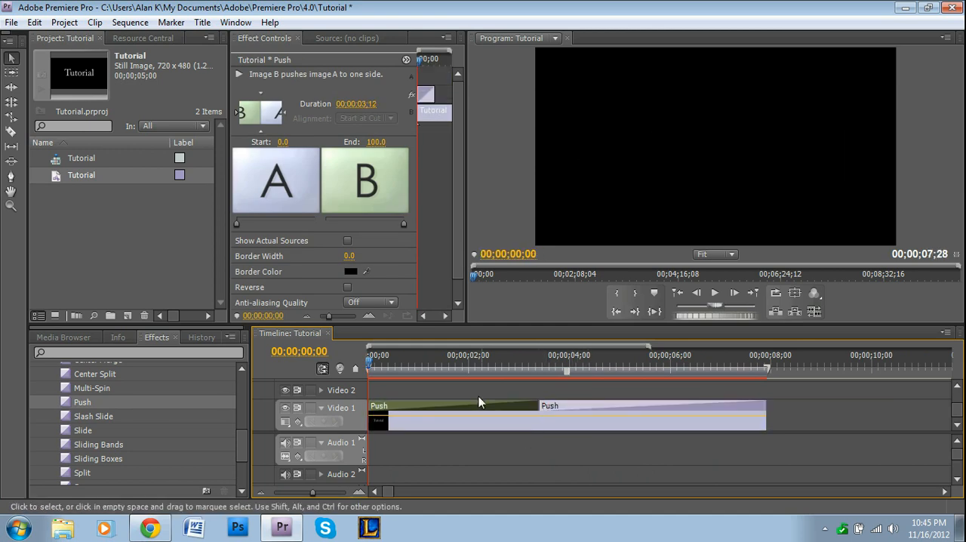
pyautogui.click(373, 368)
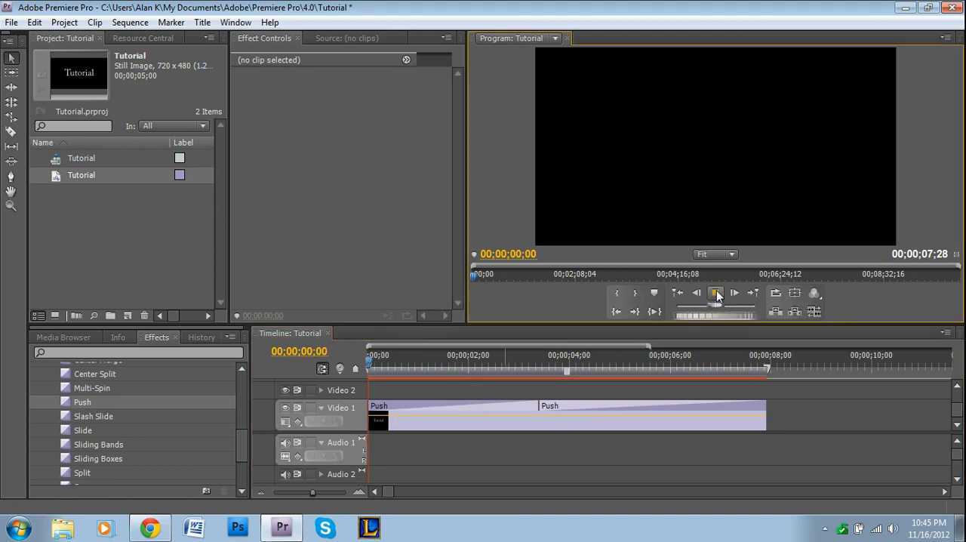
pyautogui.click(715, 292)
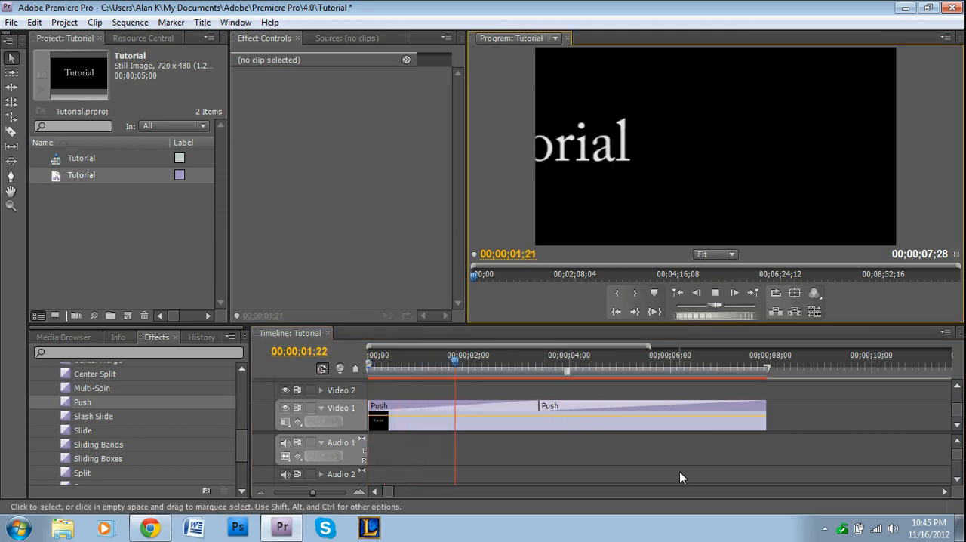
pyautogui.click(558, 368)
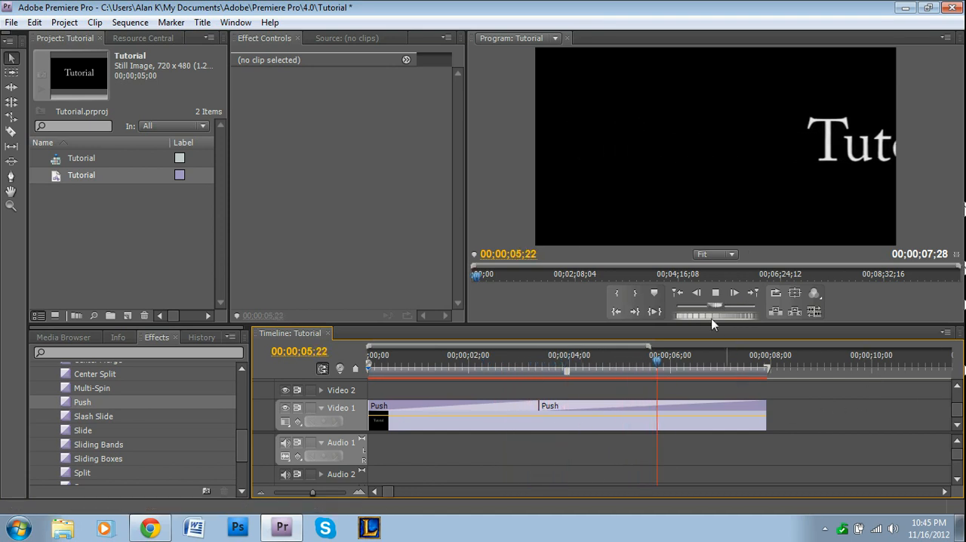
pyautogui.click(490, 365)
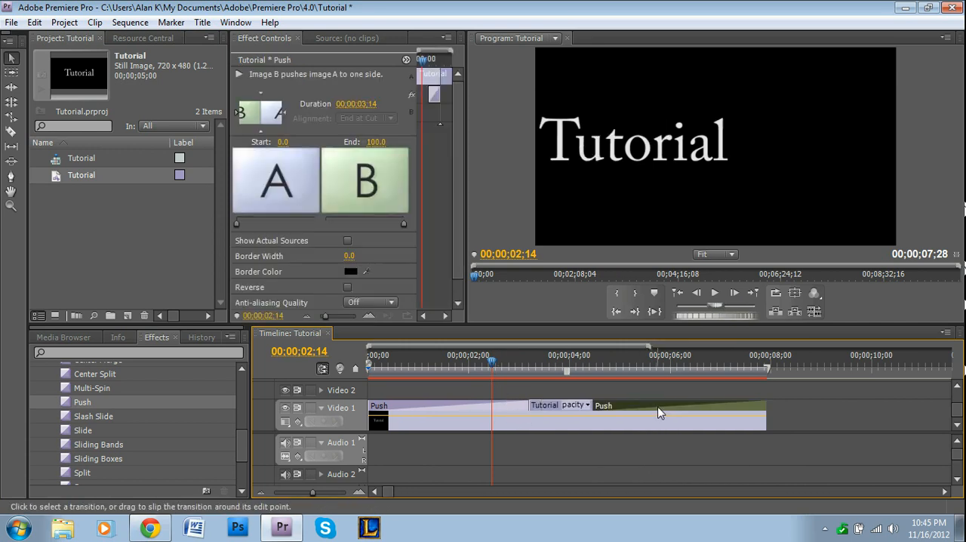
pyautogui.click(407, 405)
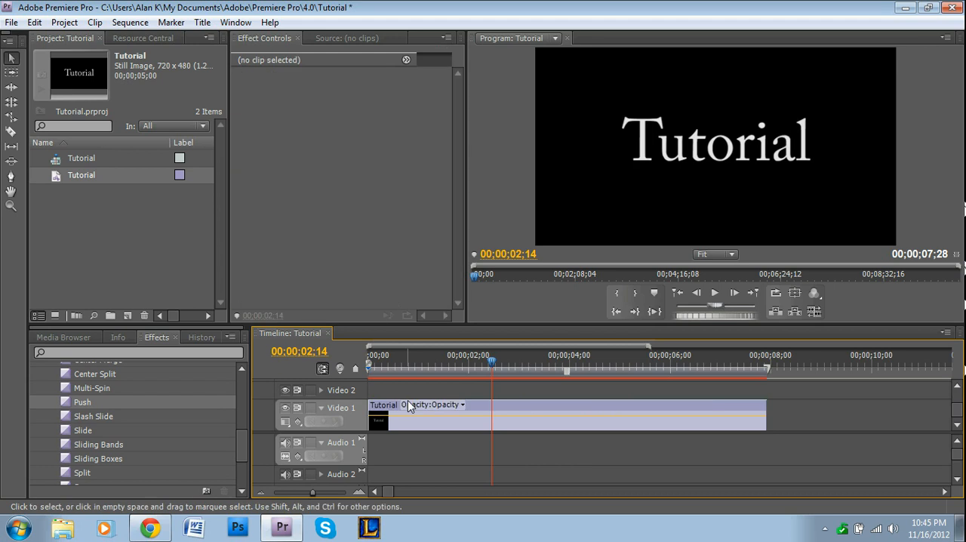
pyautogui.moveTo(213, 439)
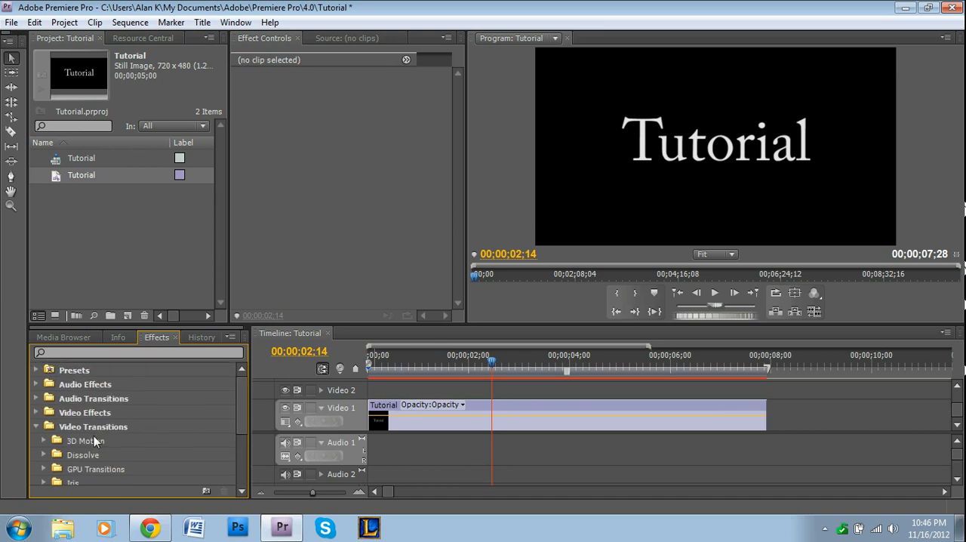
pyautogui.scroll(-3)
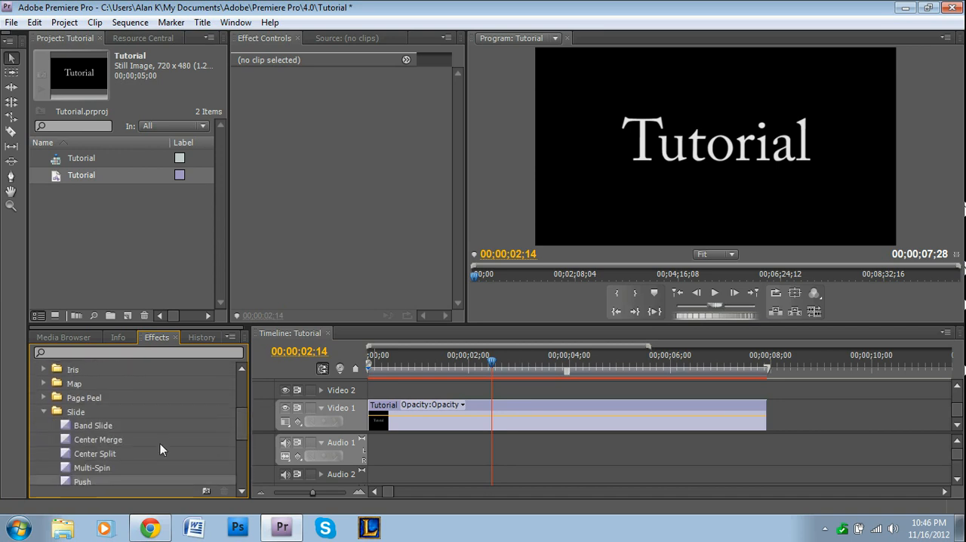
pyautogui.scroll(-3)
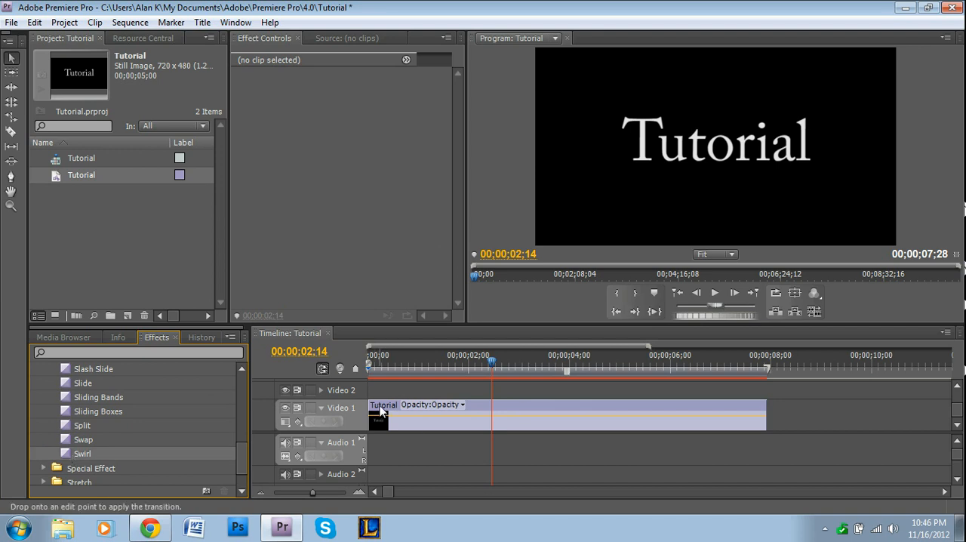
pyautogui.moveTo(82, 452); pyautogui.dragTo(381, 405)
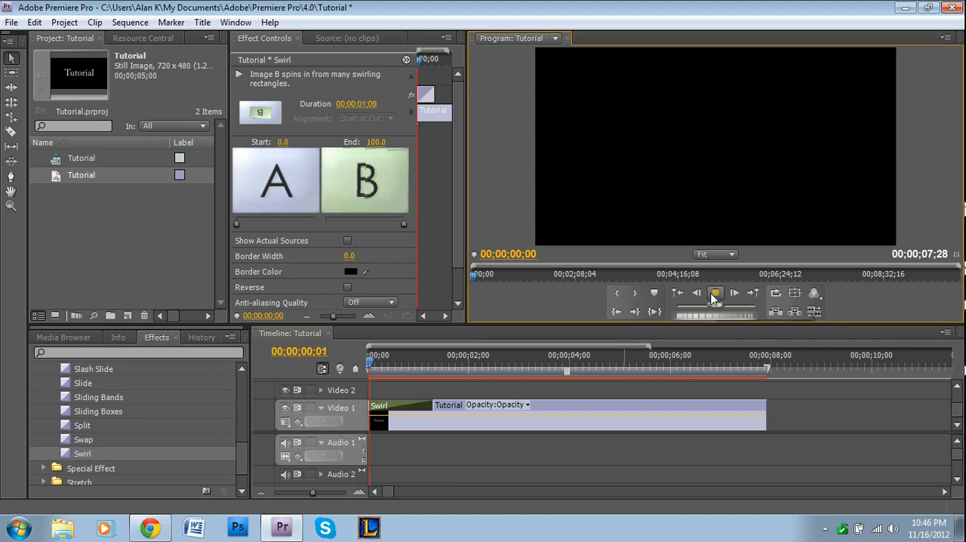
pyautogui.click(716, 294)
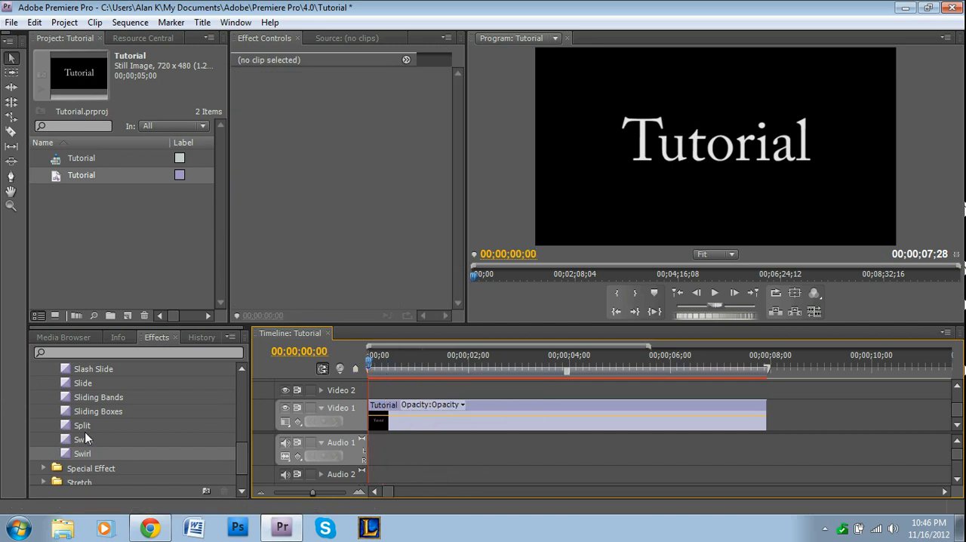
# Collapse the Slide and Video Transitions folders in the Effects panel
pyautogui.click(36, 427)
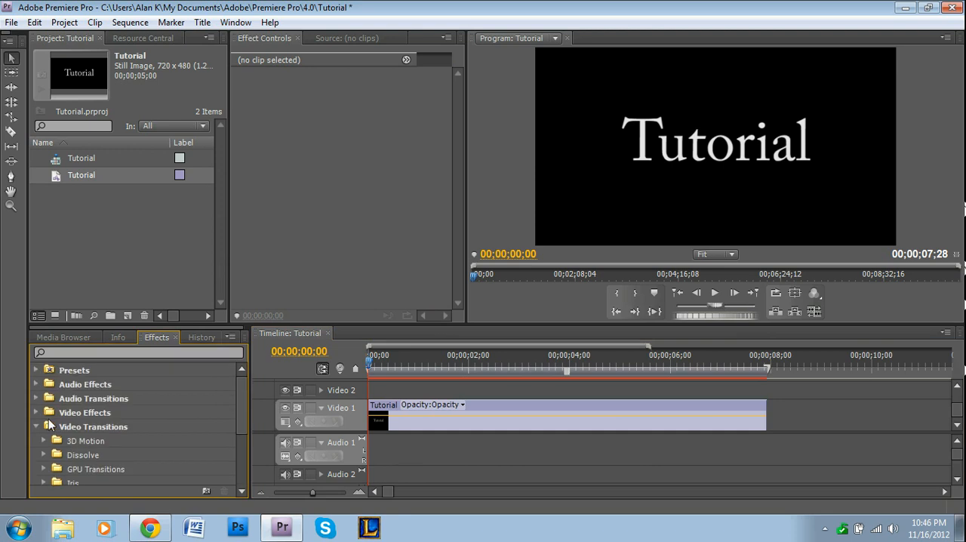
pyautogui.click(36, 426)
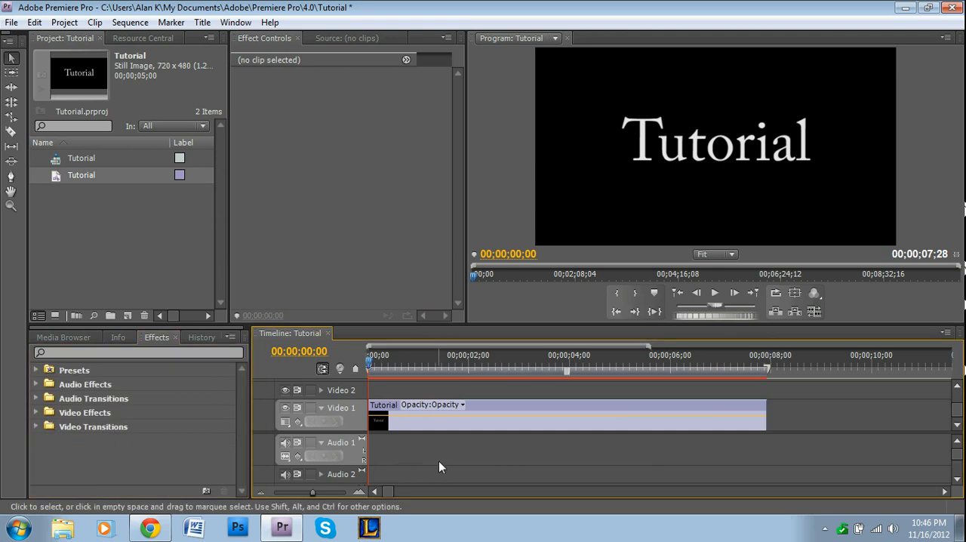